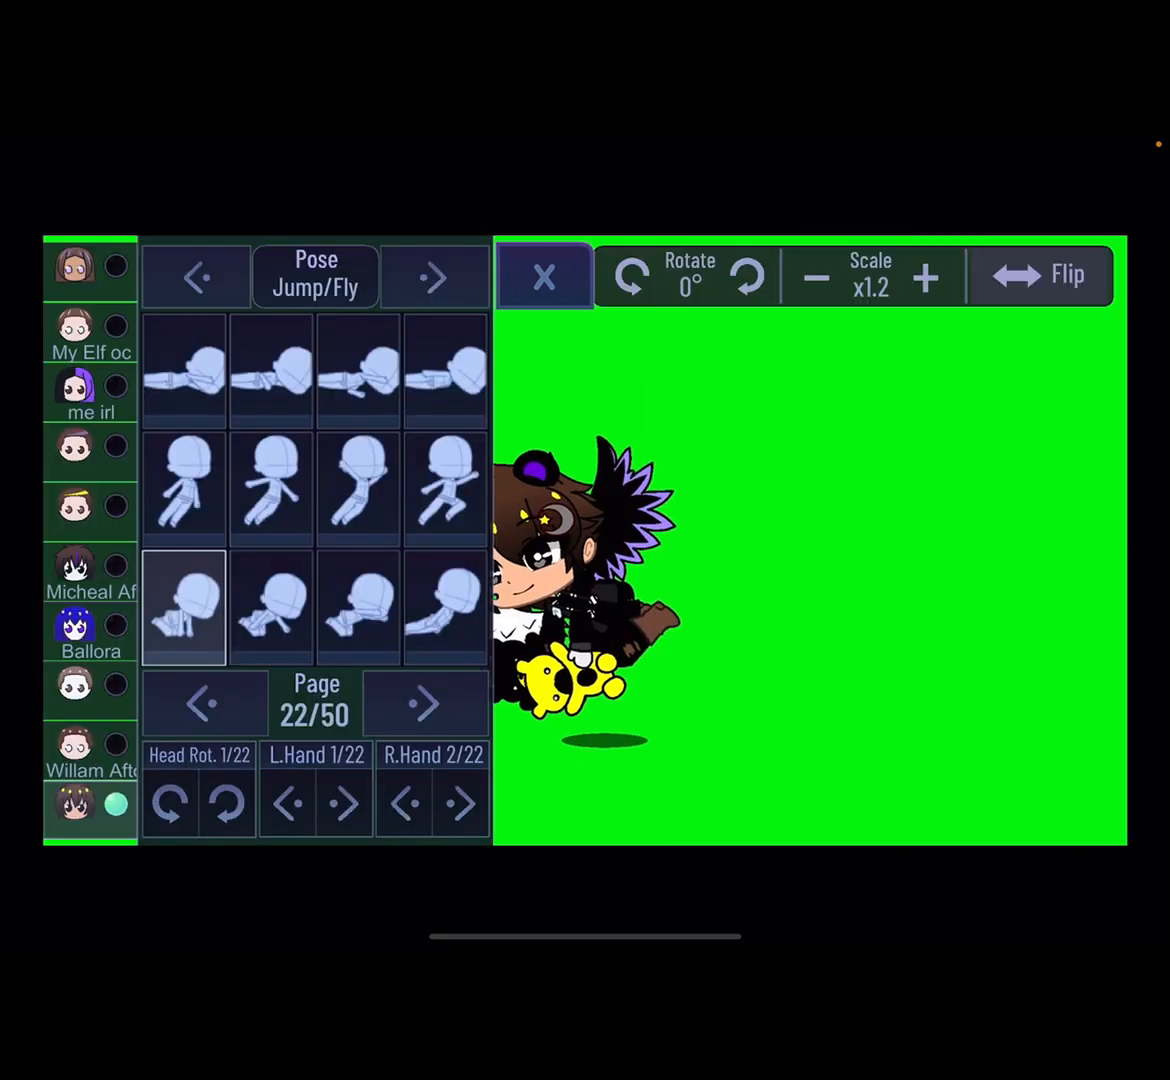
# - Give the character a different pair of wings and a Jump/Fly pose over the green-screen studio
pyautogui.click(544, 276)
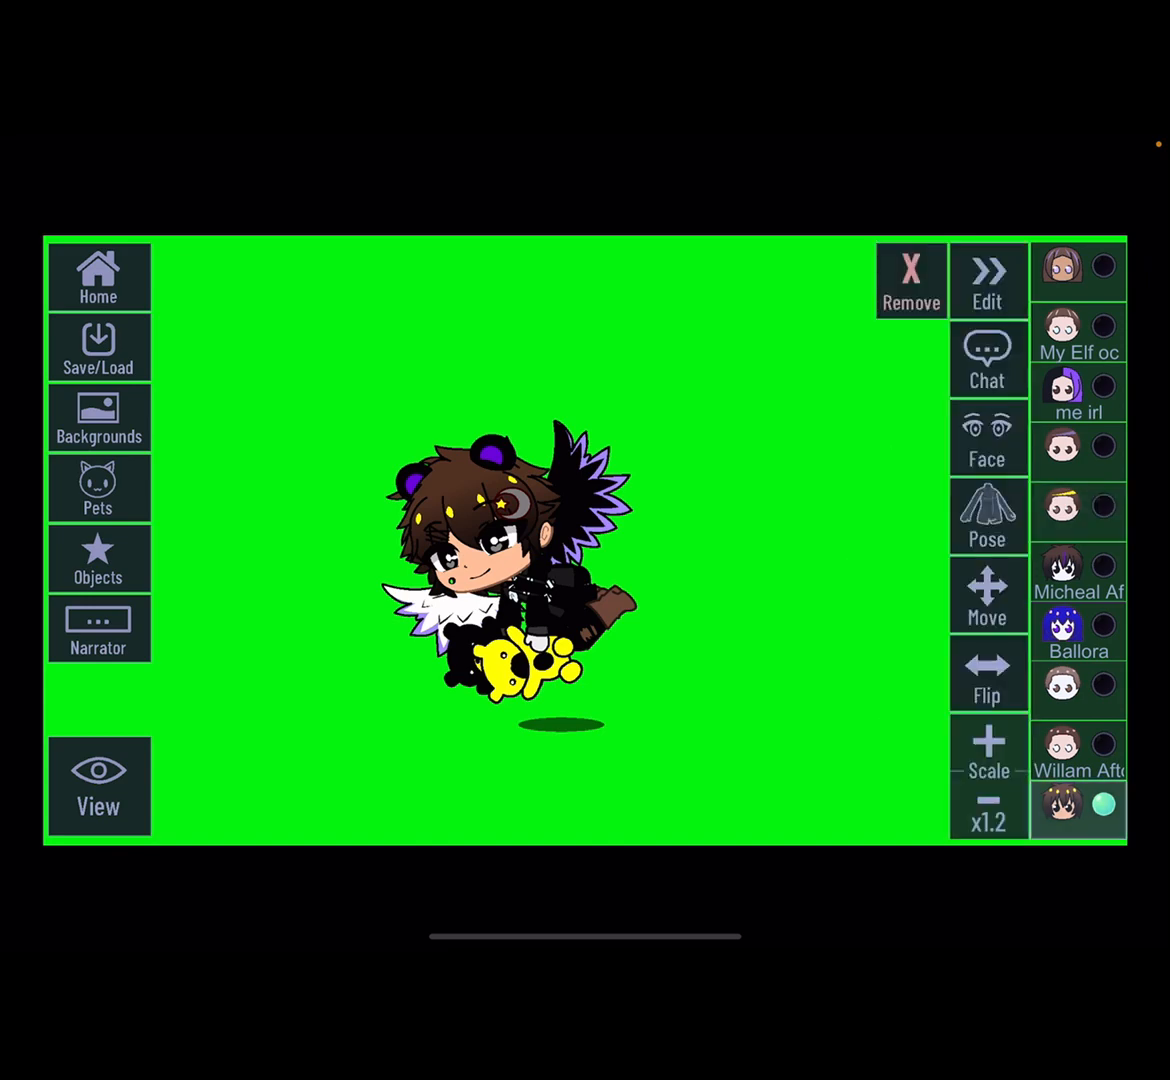
pyautogui.click(988, 516)
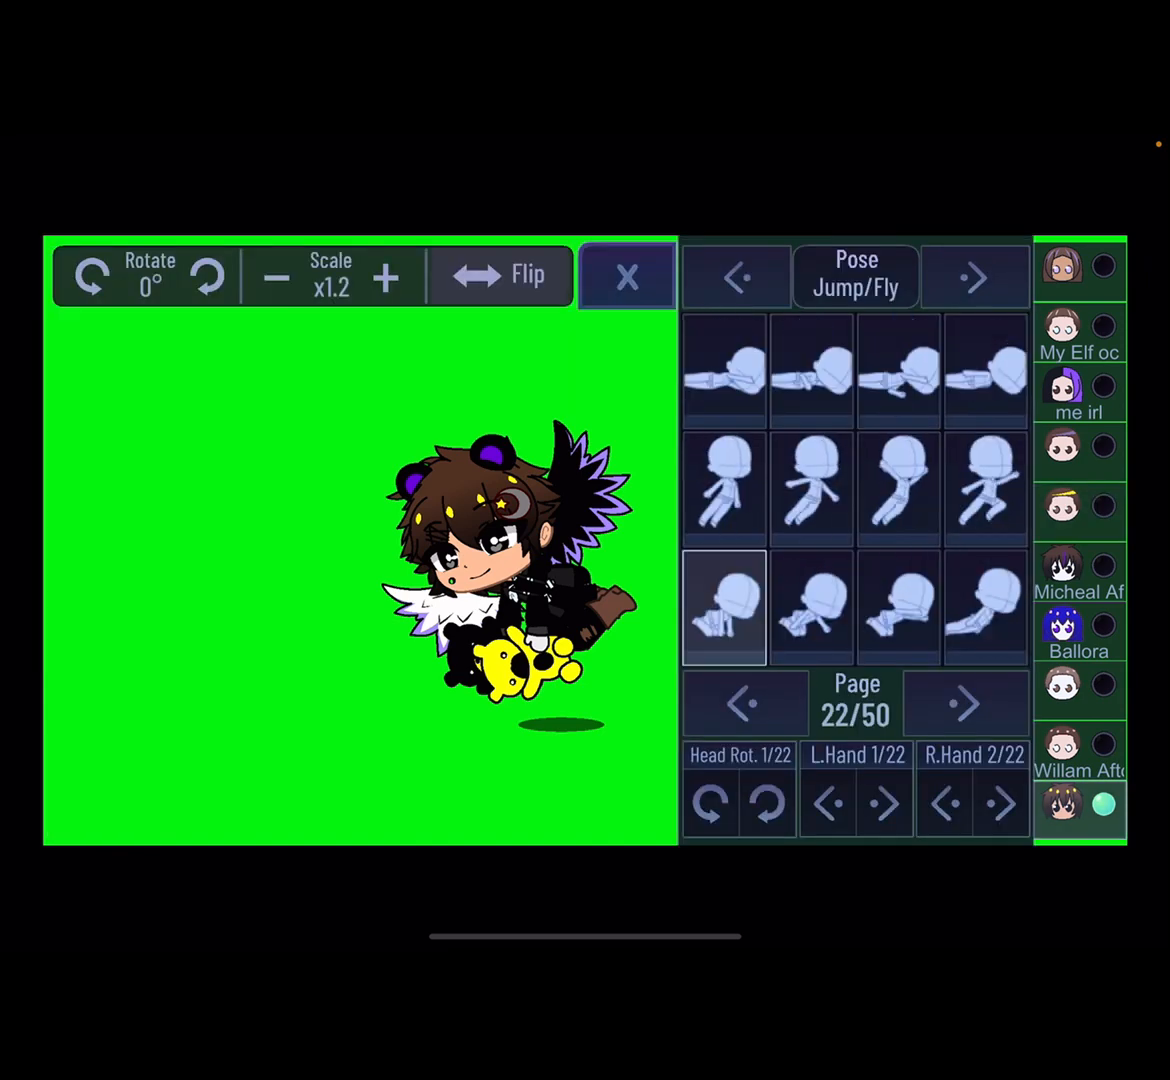
pyautogui.click(964, 702)
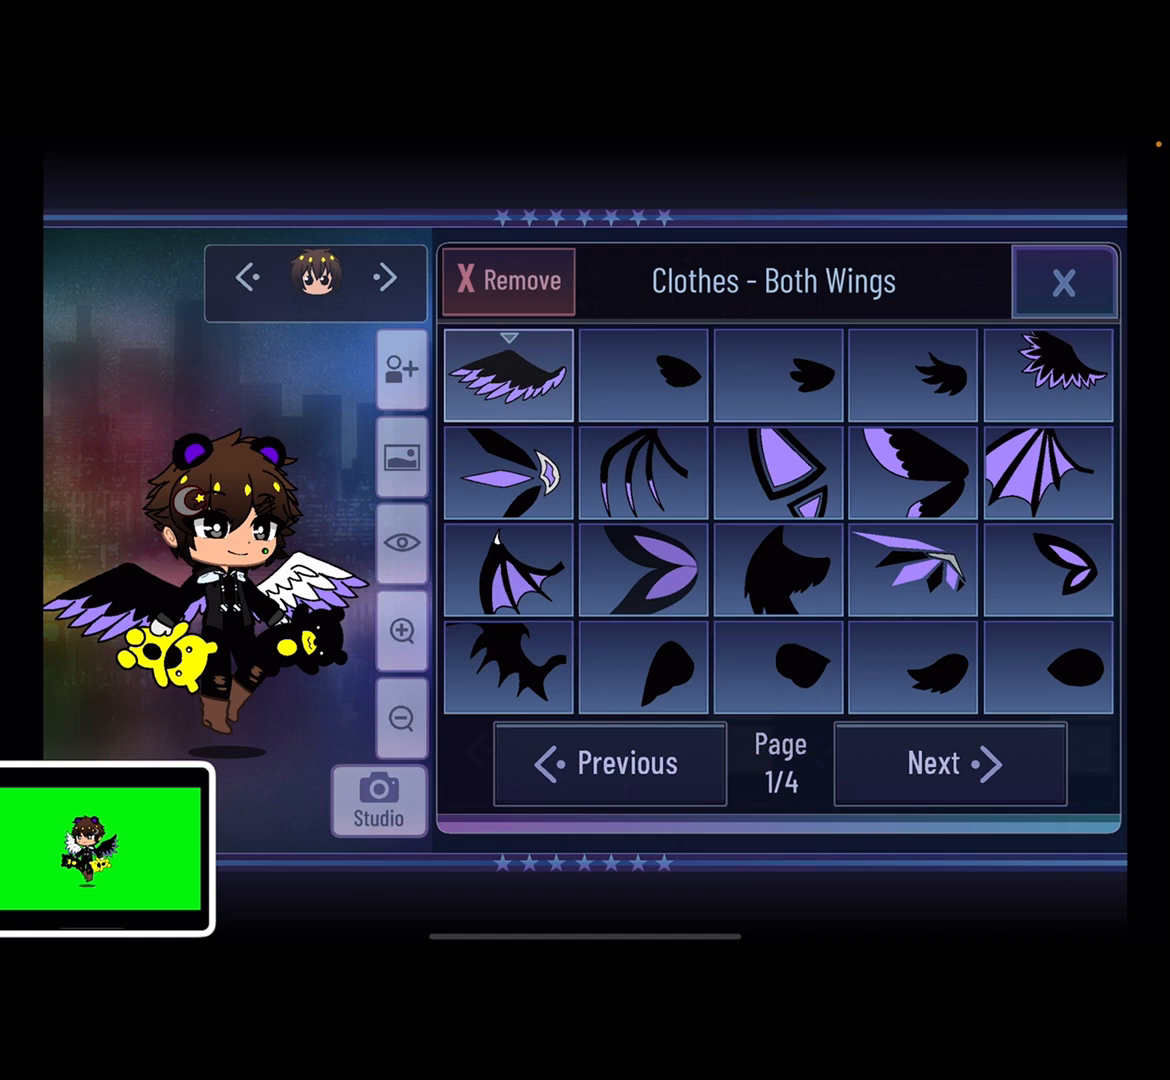
pyautogui.click(1060, 480)
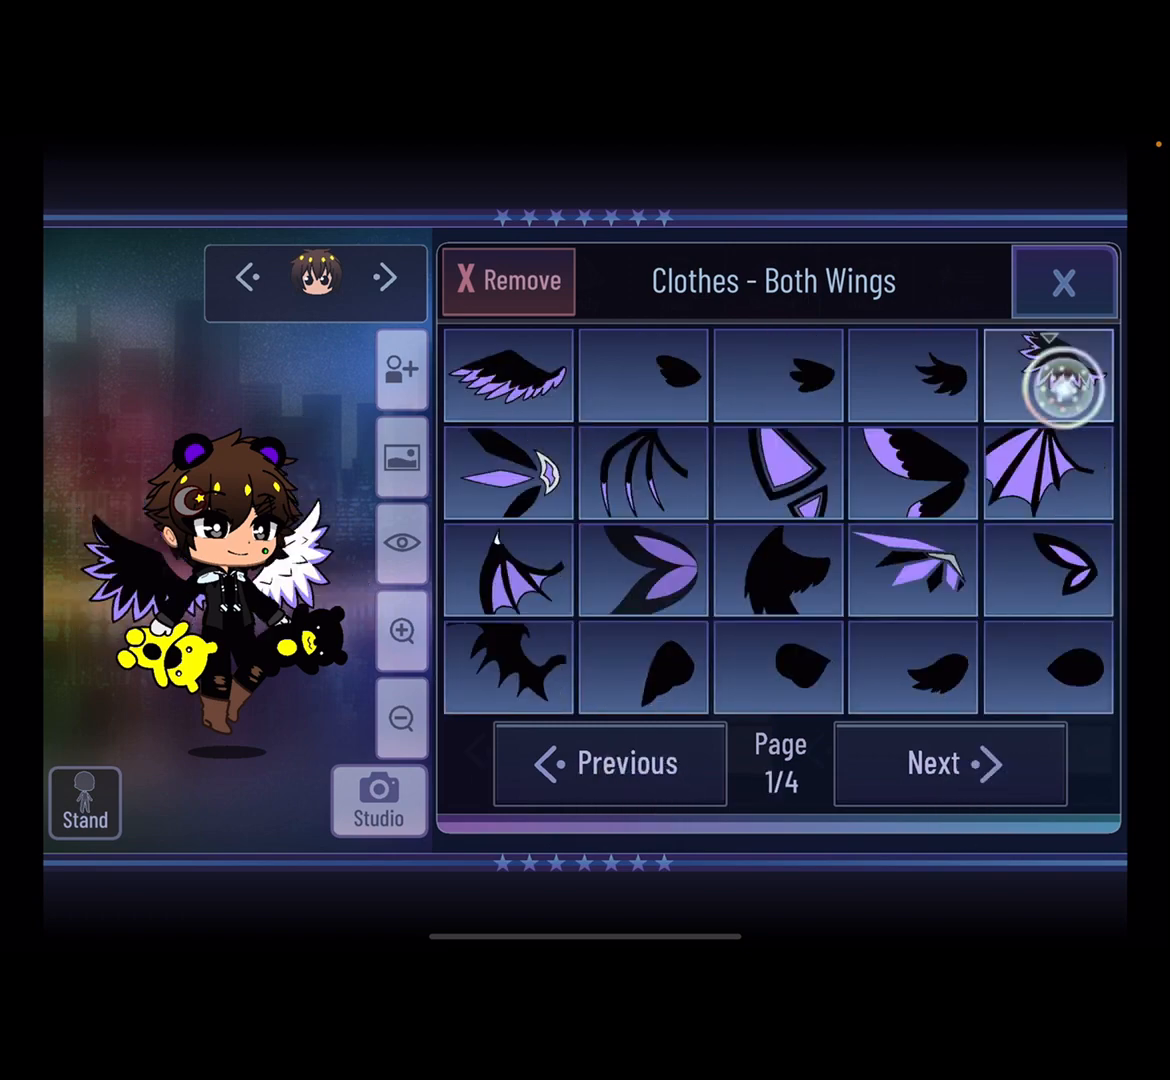
pyautogui.click(1060, 284)
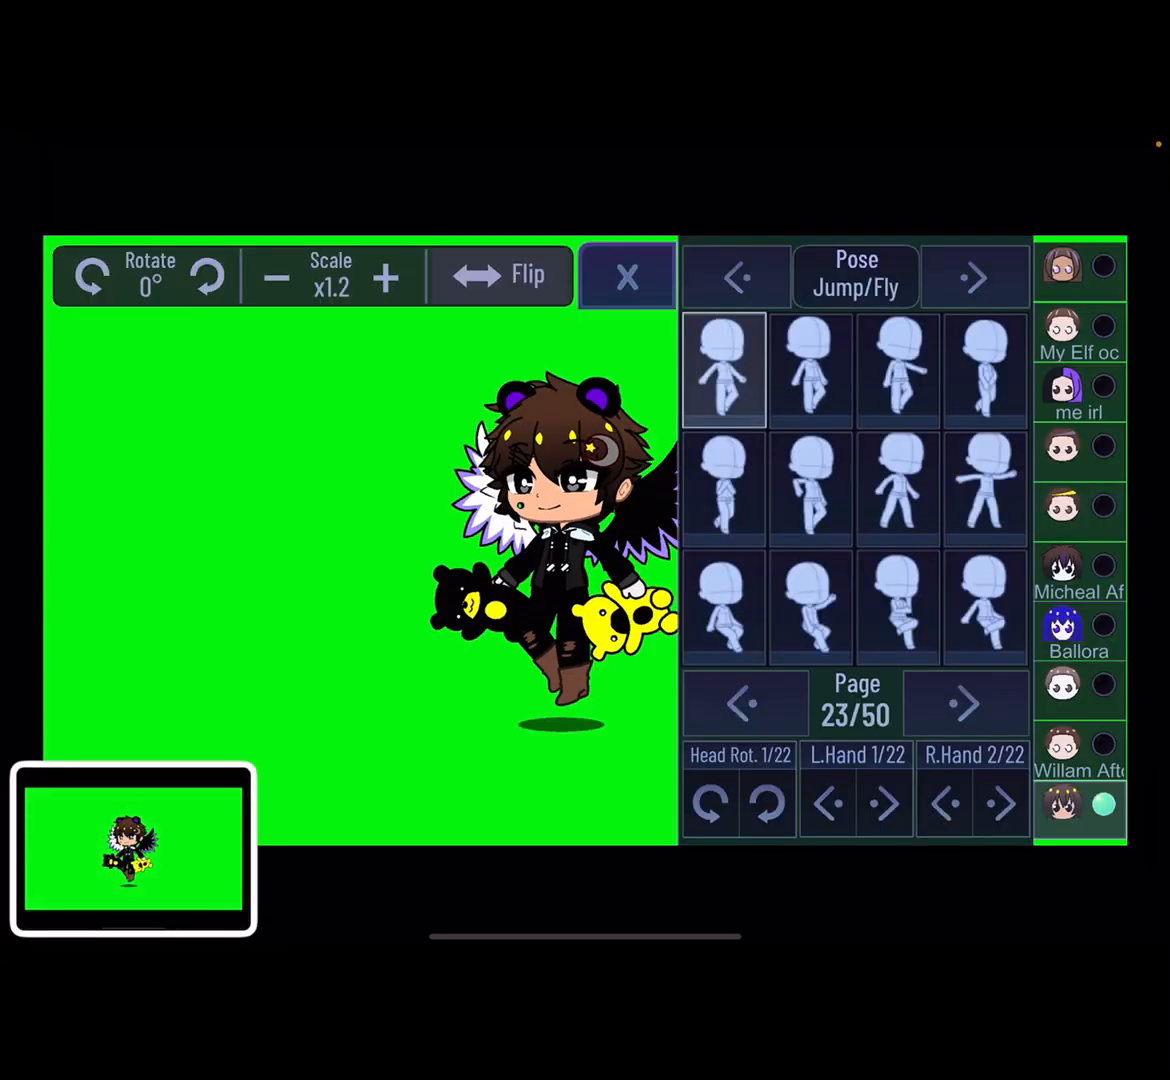
pyautogui.click(628, 276)
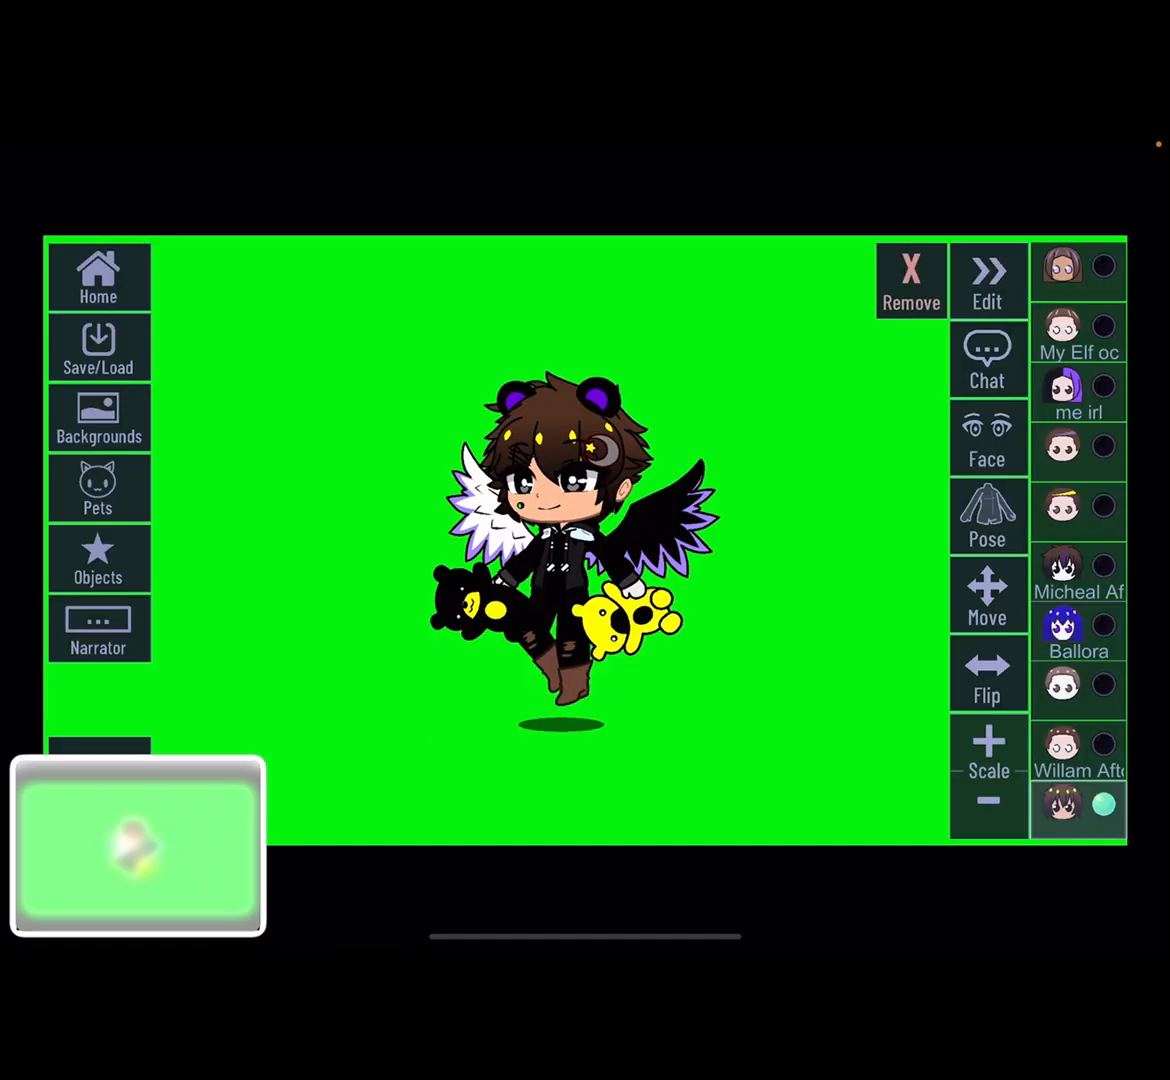
# - Show the clothing adjustment grid listing the character's accessories and wings
pyautogui.click(988, 280)
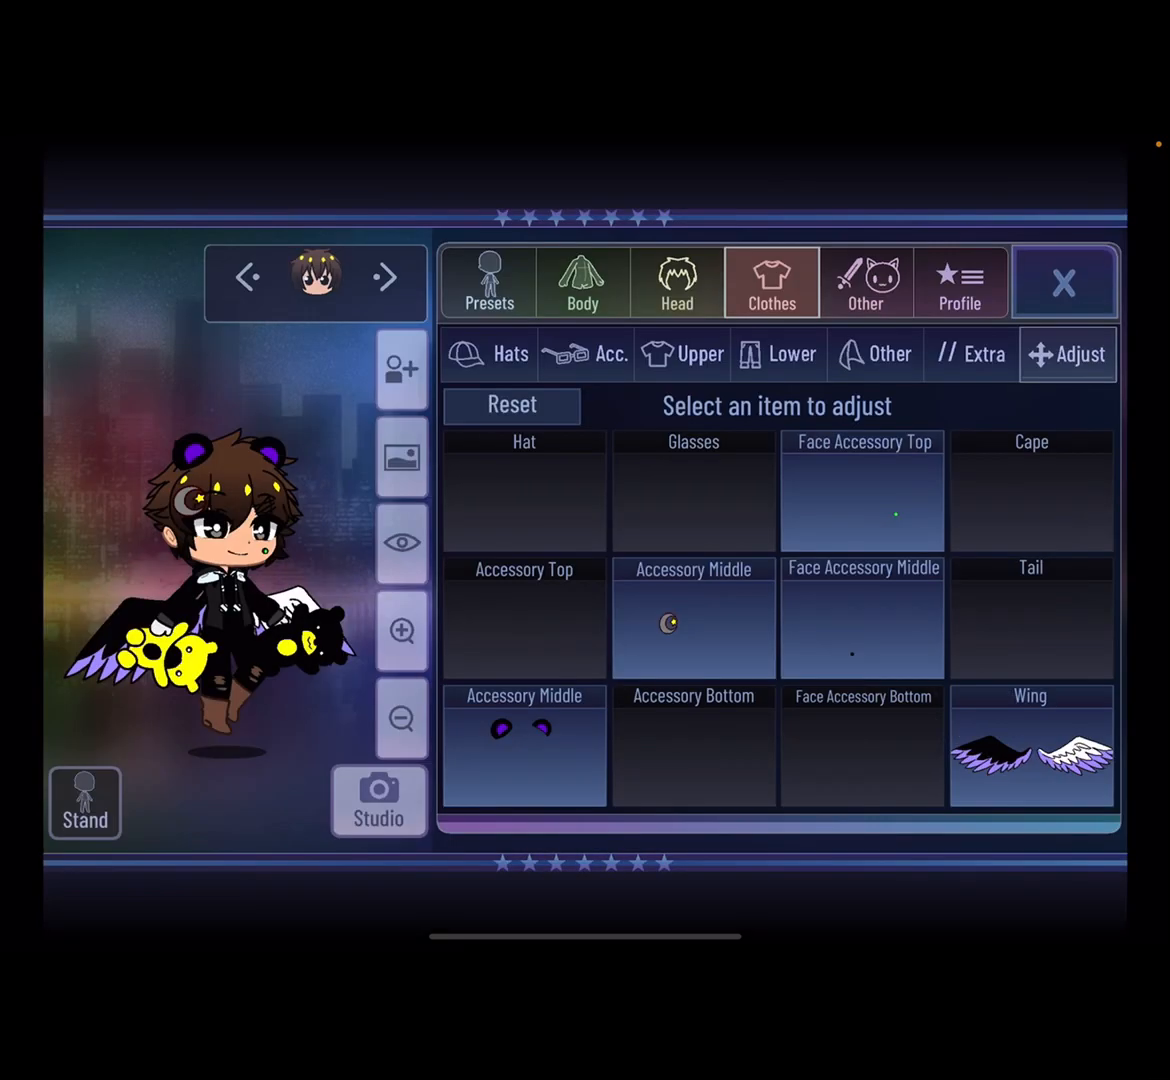
pyautogui.click(1064, 282)
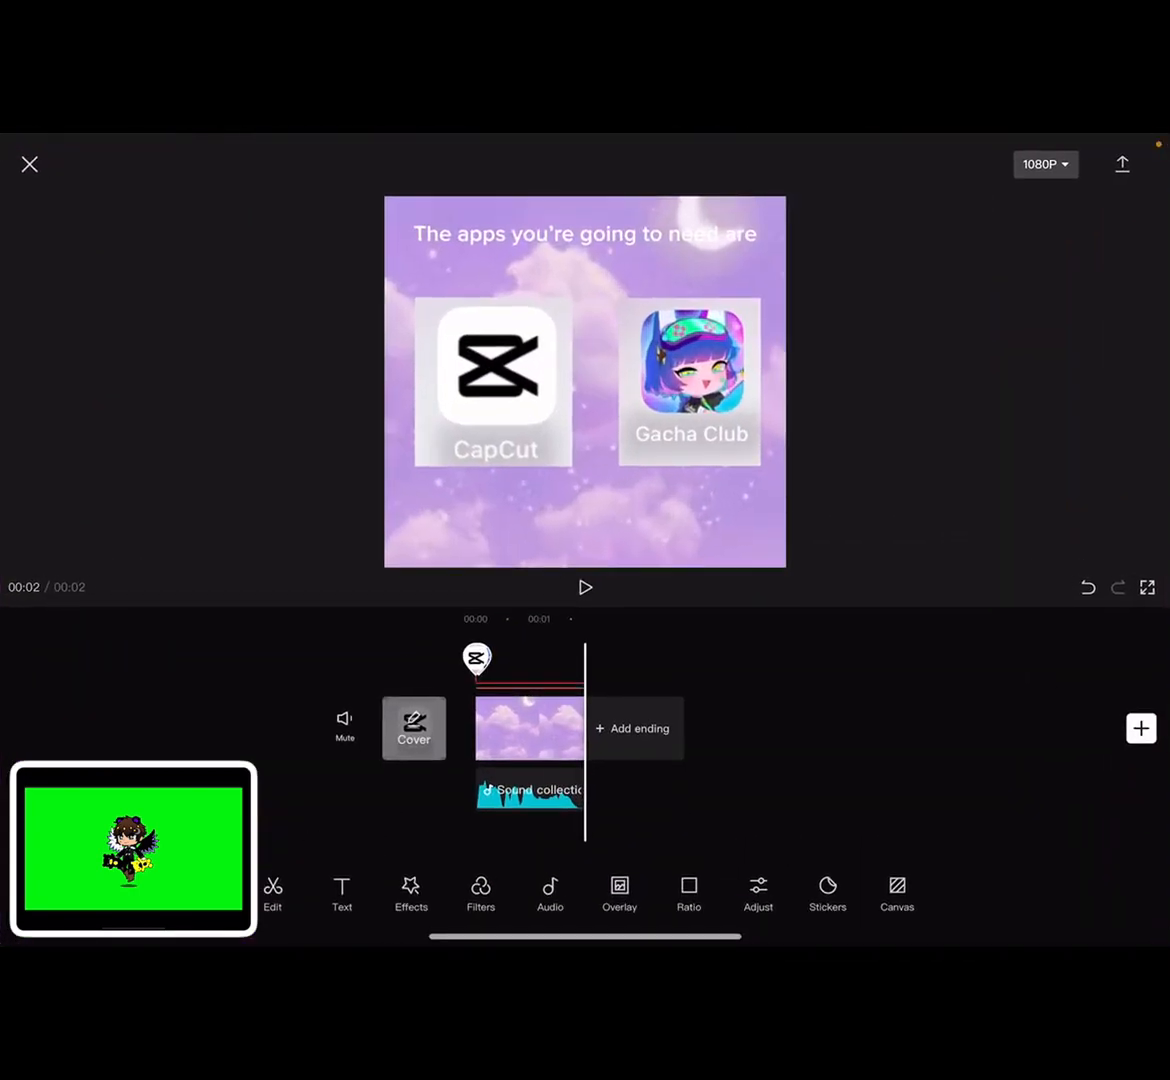
# - Import the sixteen green-screen pose photos from the library as timeline clips
pyautogui.click(28, 164)
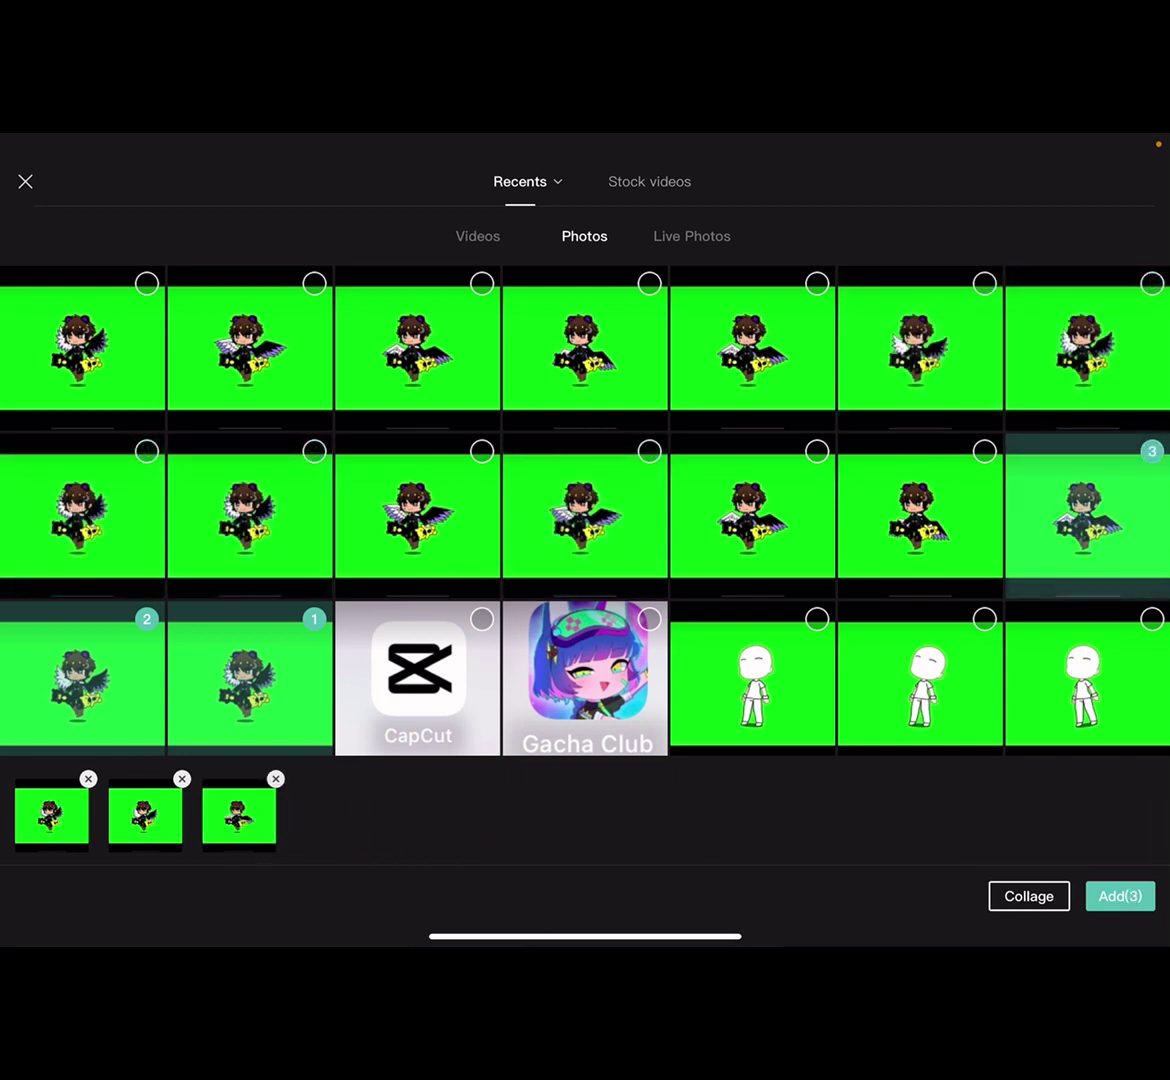
pyautogui.scroll(-3)
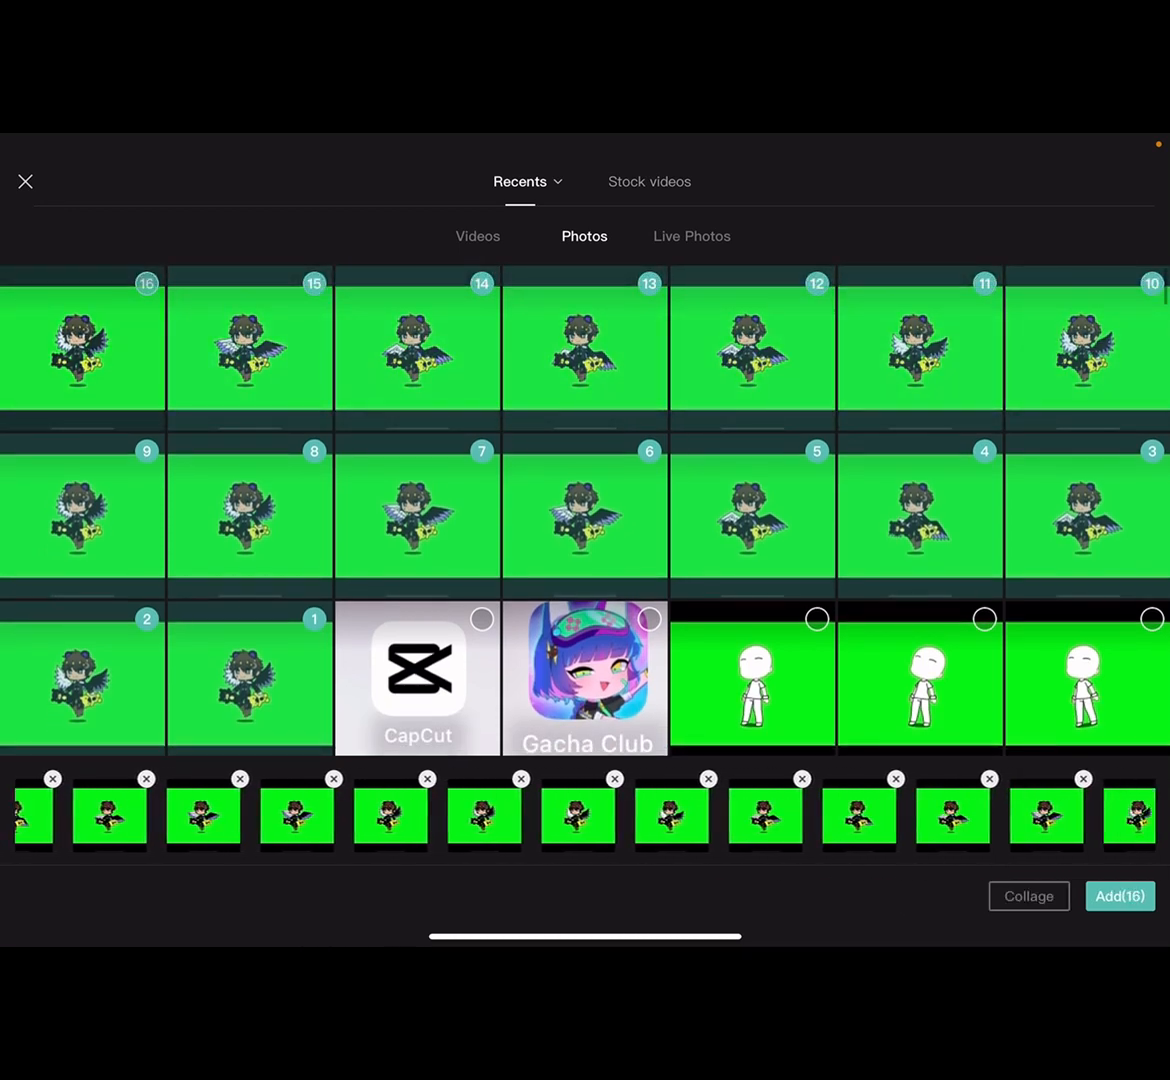
pyautogui.click(1120, 896)
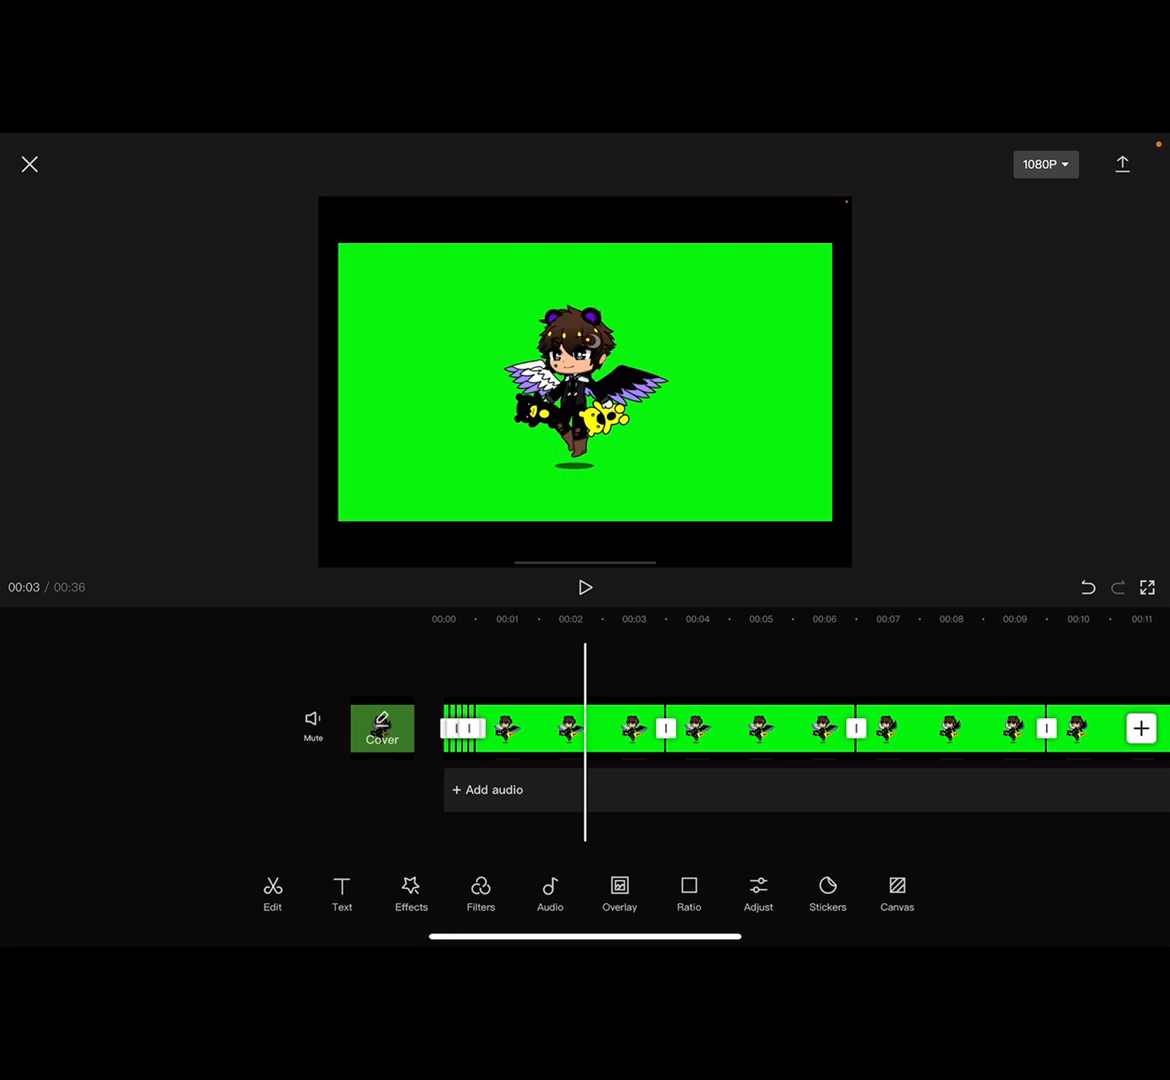
# - Trim the pose clips to fractions of a second so the timeline totals 00:02
pyautogui.click(584, 728)
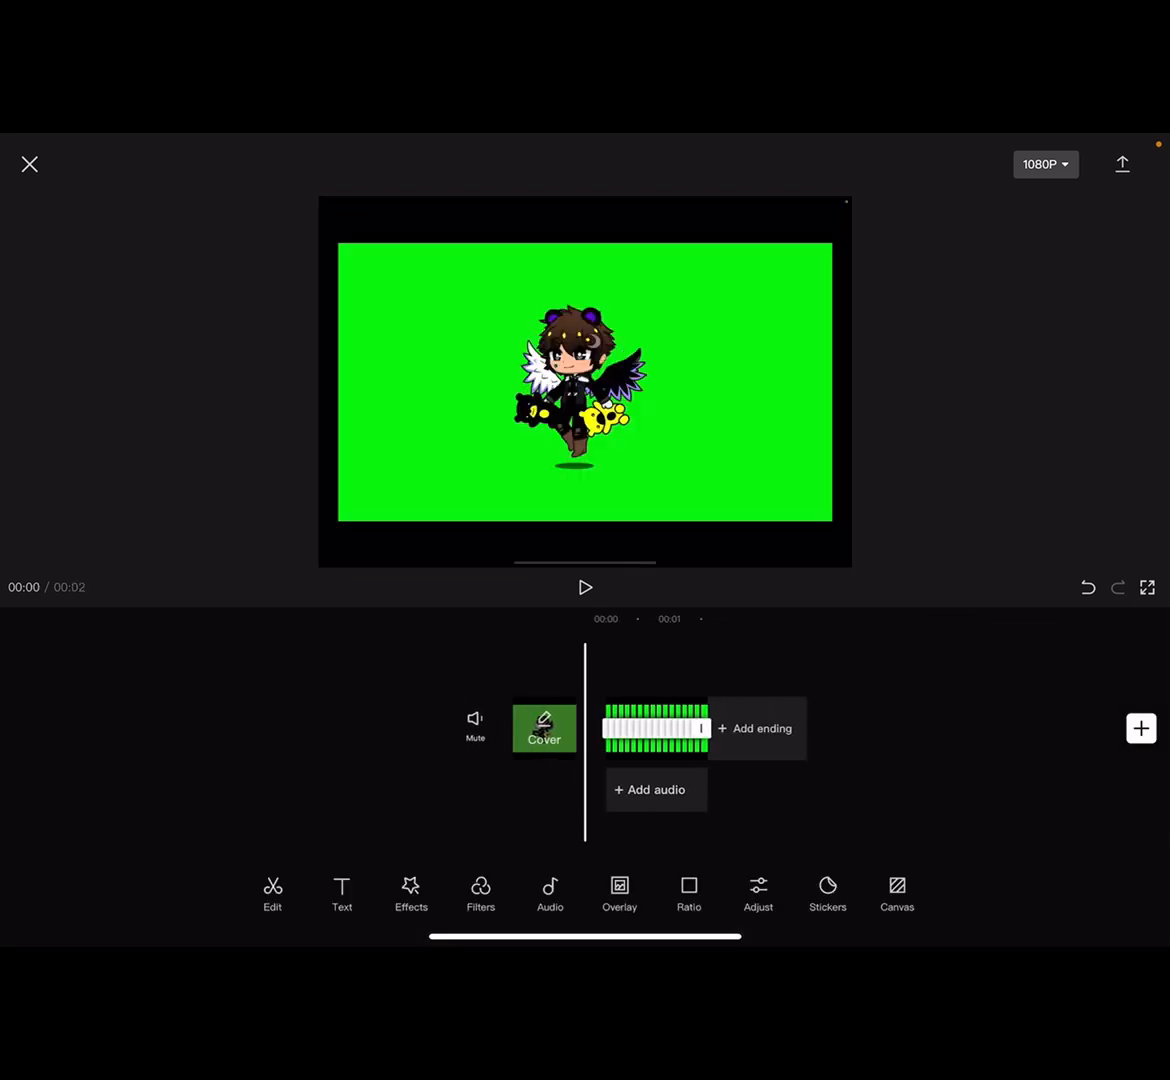
pyautogui.click(584, 588)
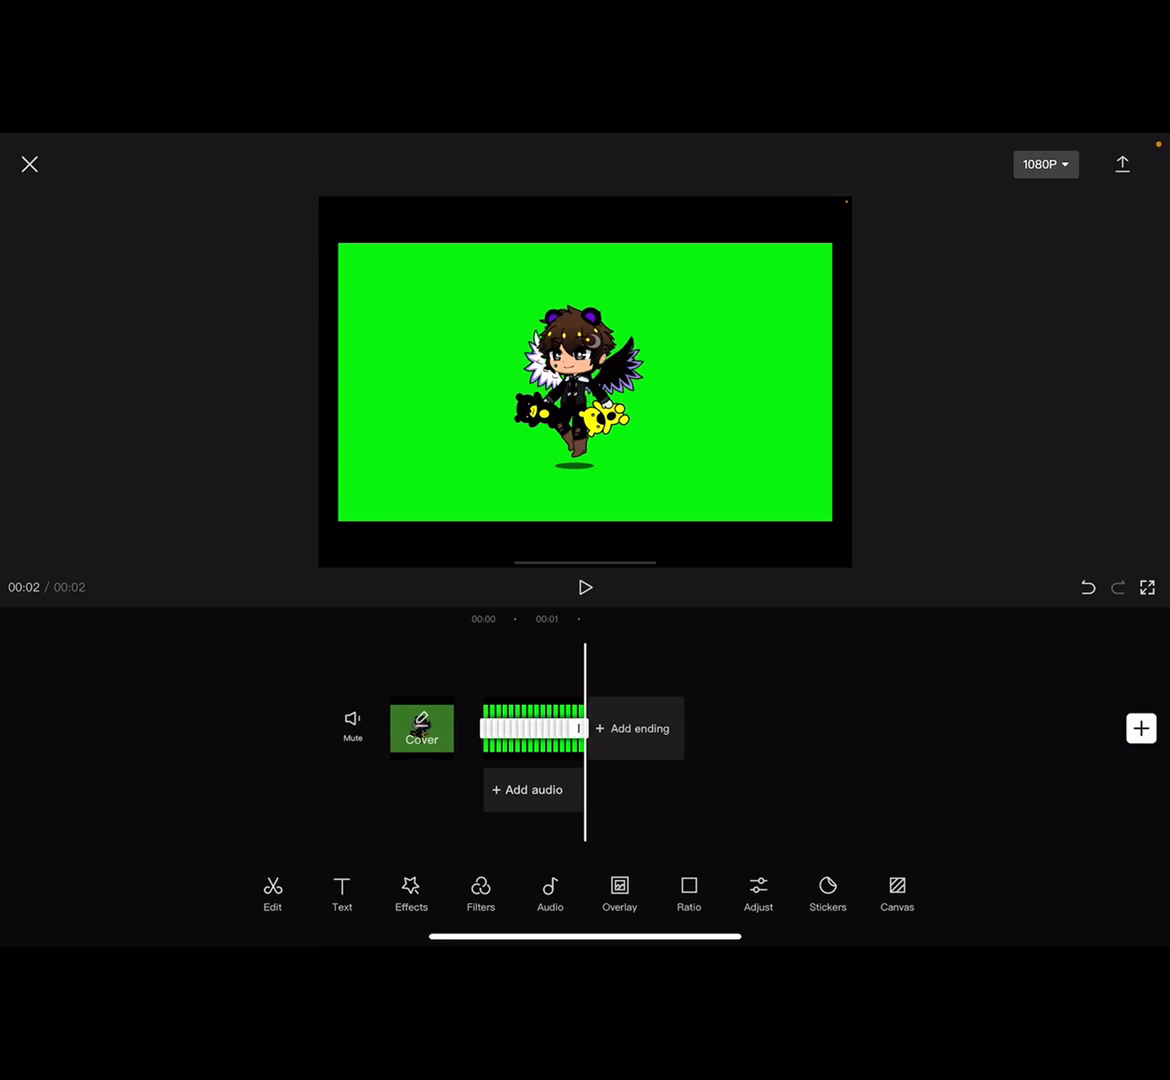
# - Duplicate the pose sequence to about 00:08 and play back the looping animation
pyautogui.click(1122, 164)
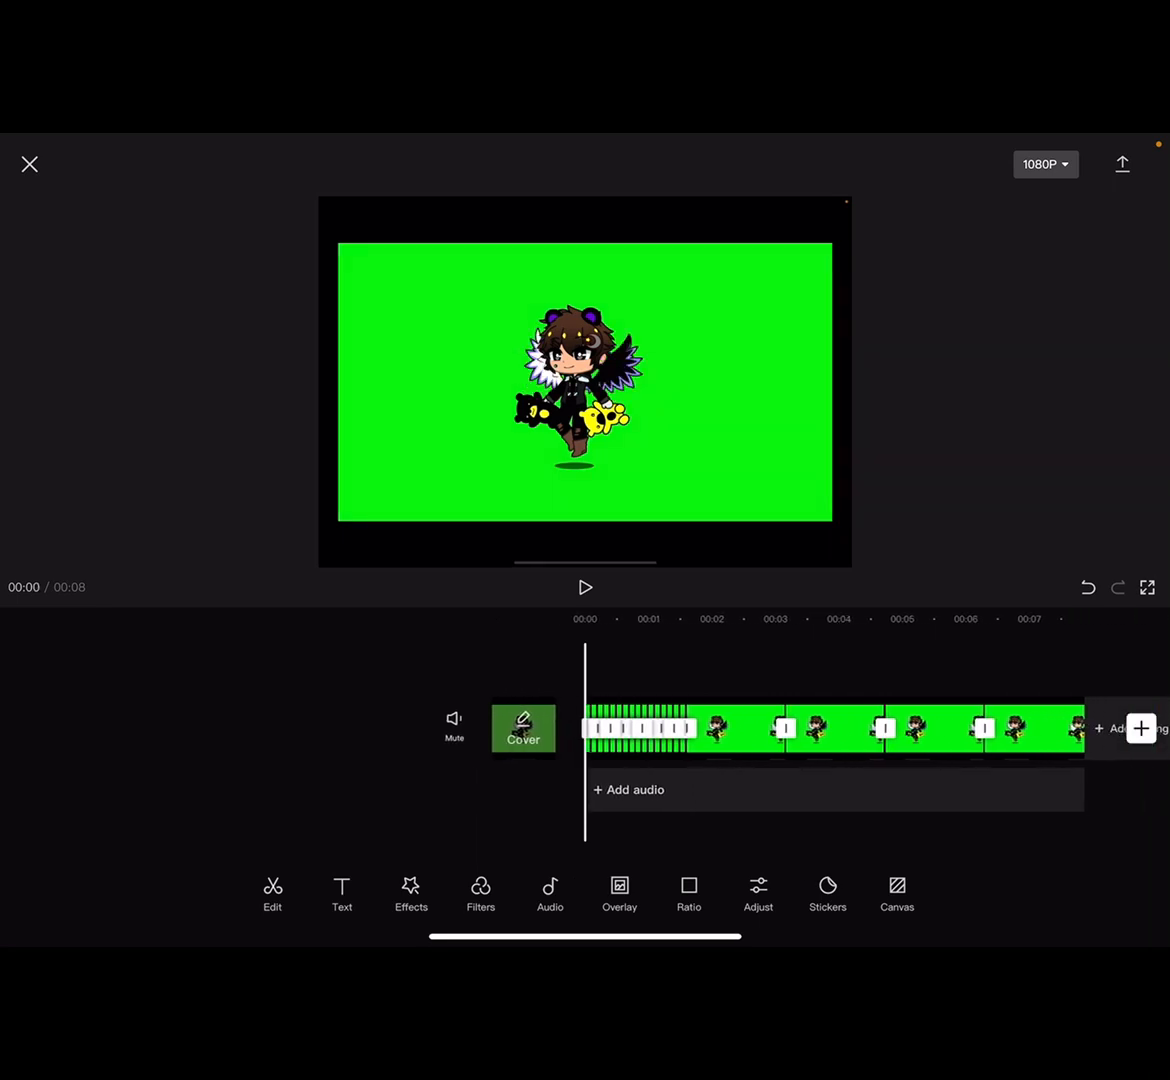
pyautogui.click(584, 588)
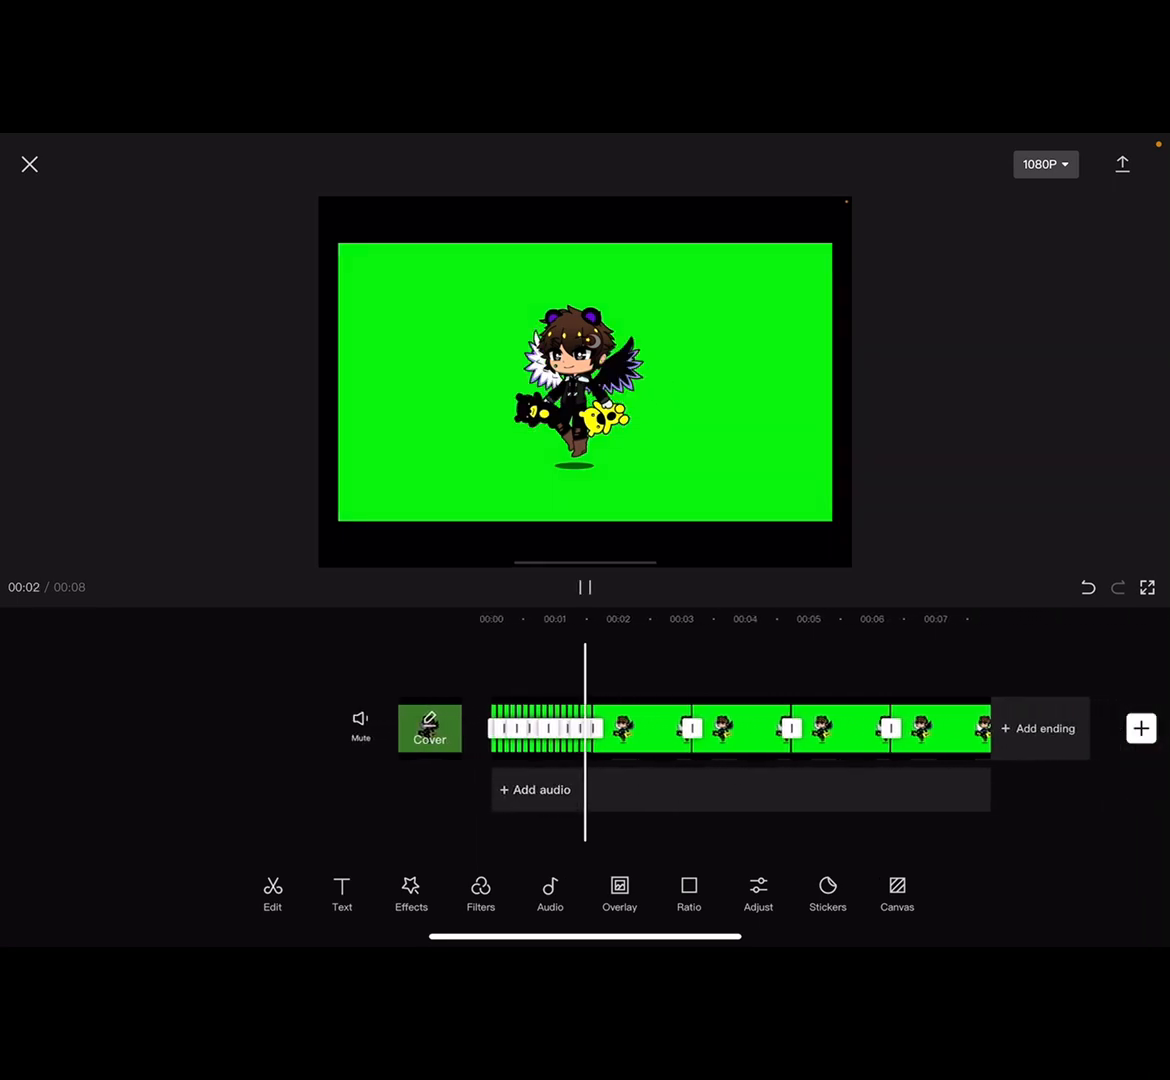